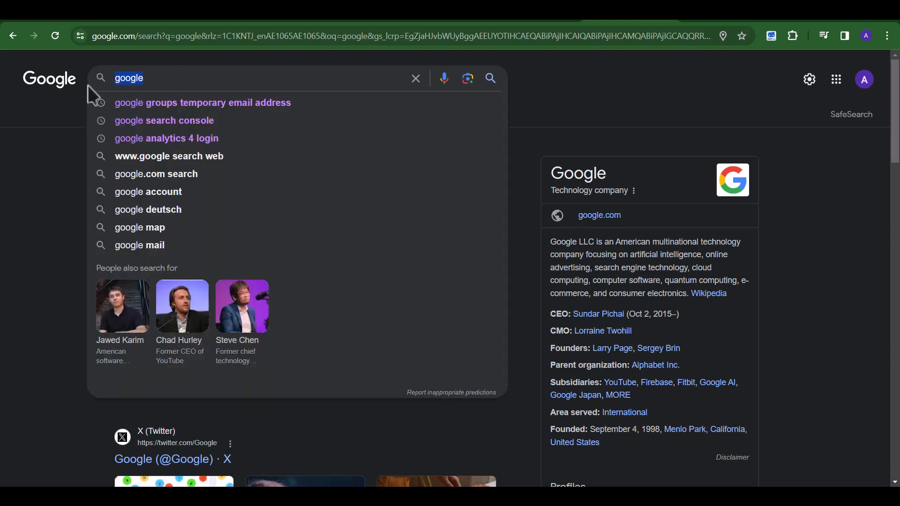
Search Google for 'temp mail' and reach tempmail.pw's Custom Email page.
{"action": "type", "text": "temp mail"}
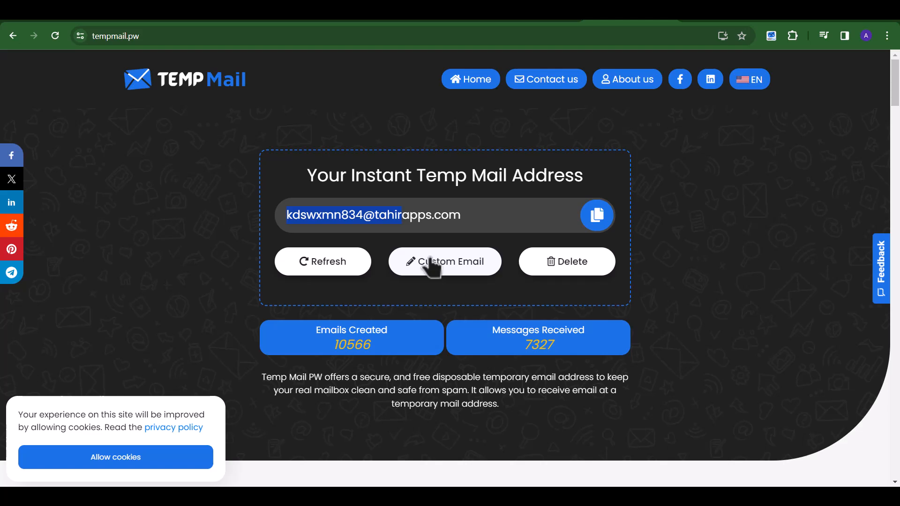
{"action": "left_click", "coordinate": [443, 261]}
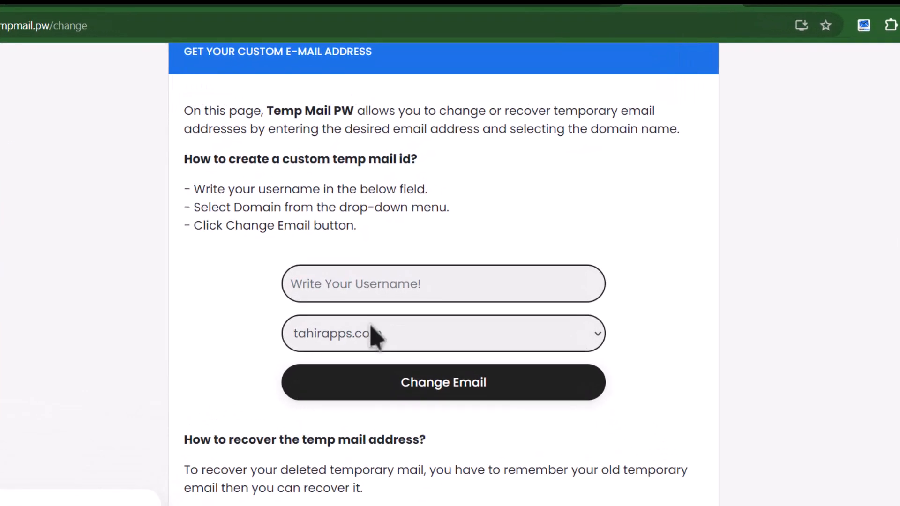
Enter username 'sarah' with domain tahirapps.com and apply it as the inbox.
{"action": "left_click", "coordinate": [442, 333]}
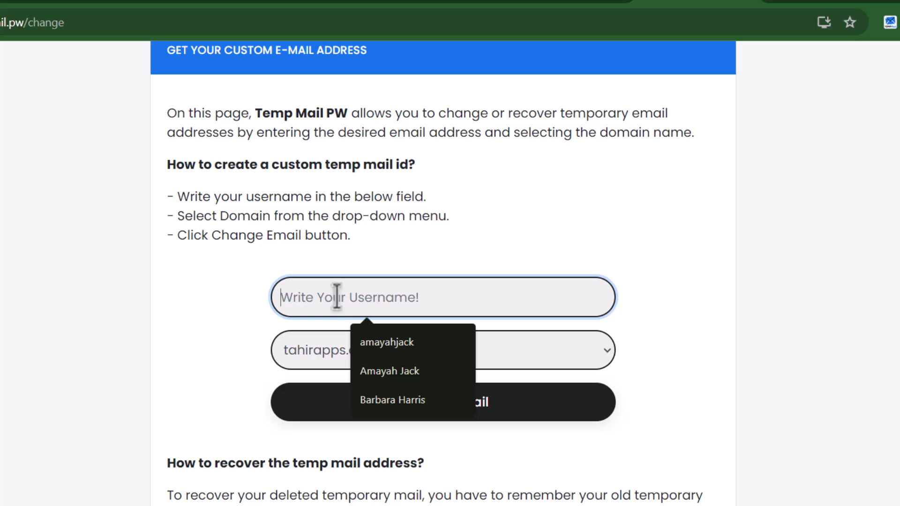
{"action": "type", "text": "sarah"}
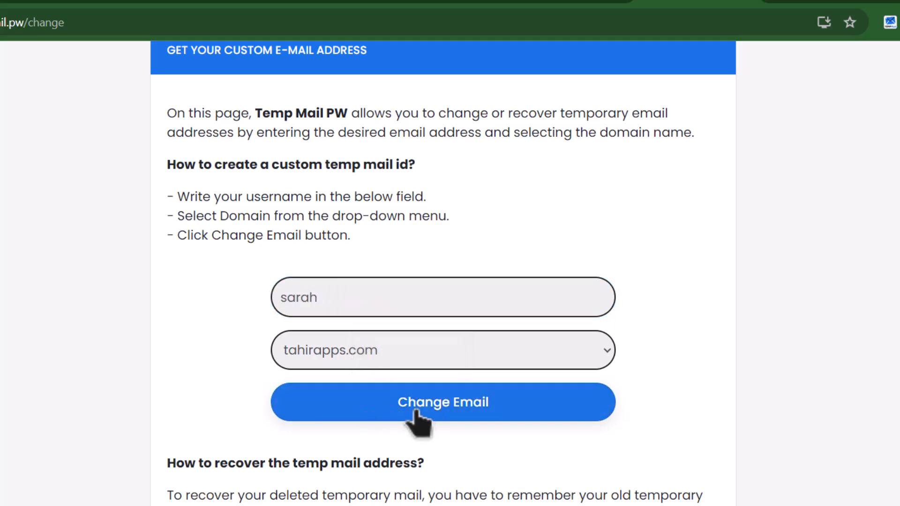
{"action": "left_click", "coordinate": [442, 402]}
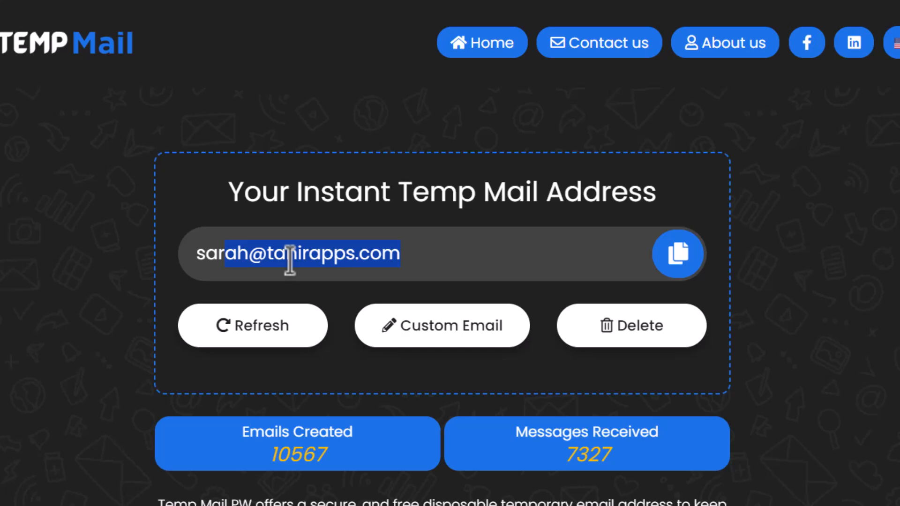
{"action": "mouse_move", "coordinate": [631, 325]}
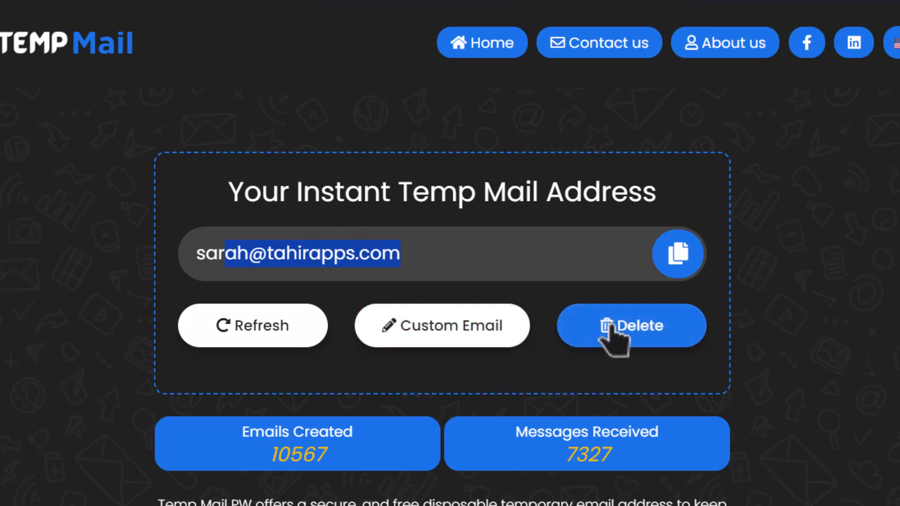
{"action": "left_click", "coordinate": [630, 325]}
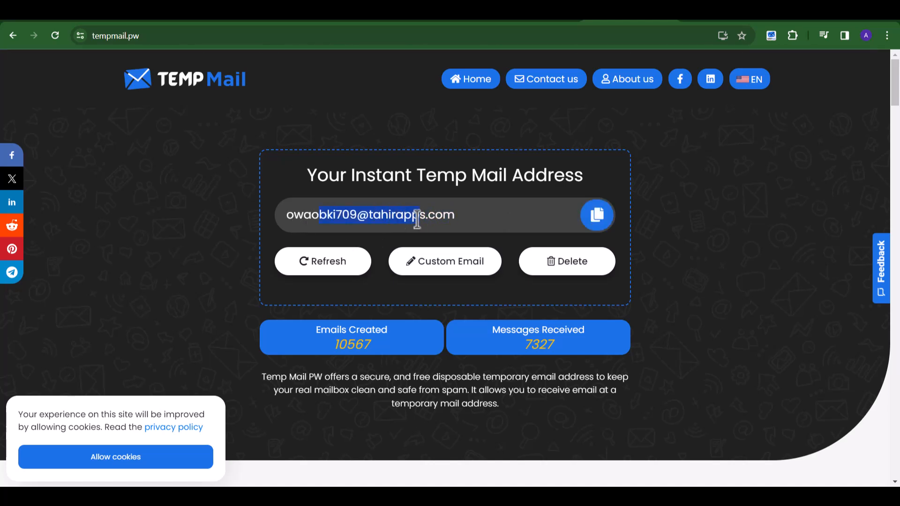
{"action": "left_click", "coordinate": [444, 261]}
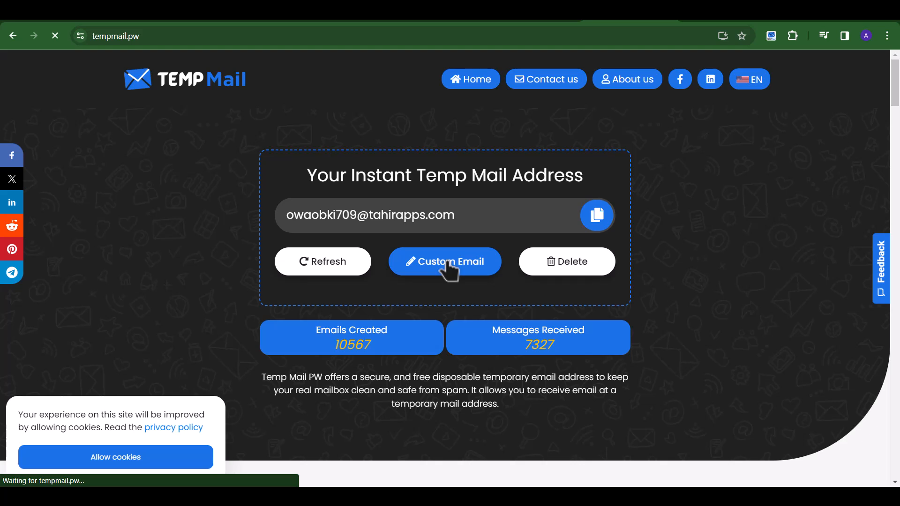
{"action": "left_click", "coordinate": [444, 261]}
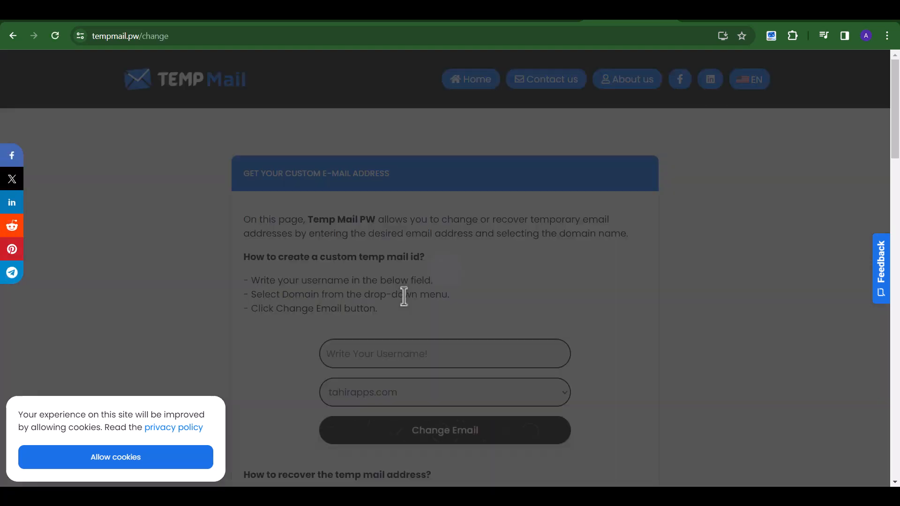
{"action": "left_click", "coordinate": [443, 392]}
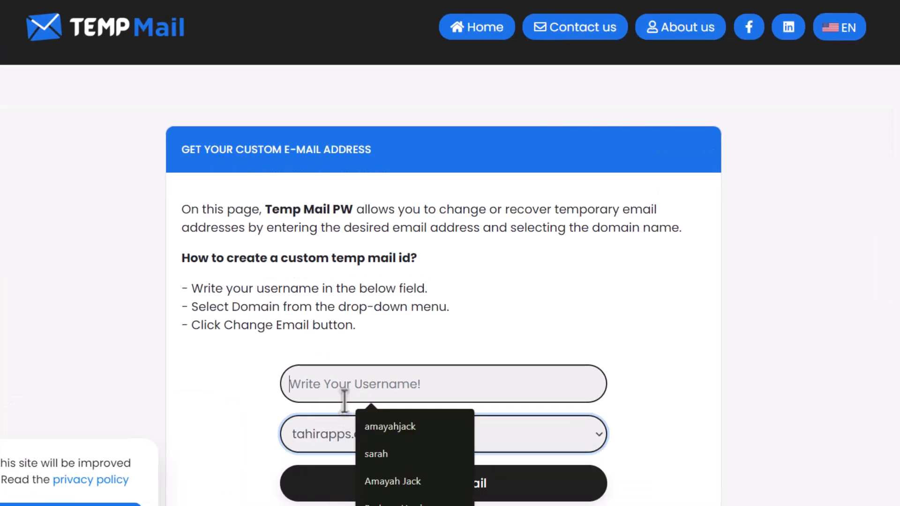
{"action": "left_click", "coordinate": [375, 453]}
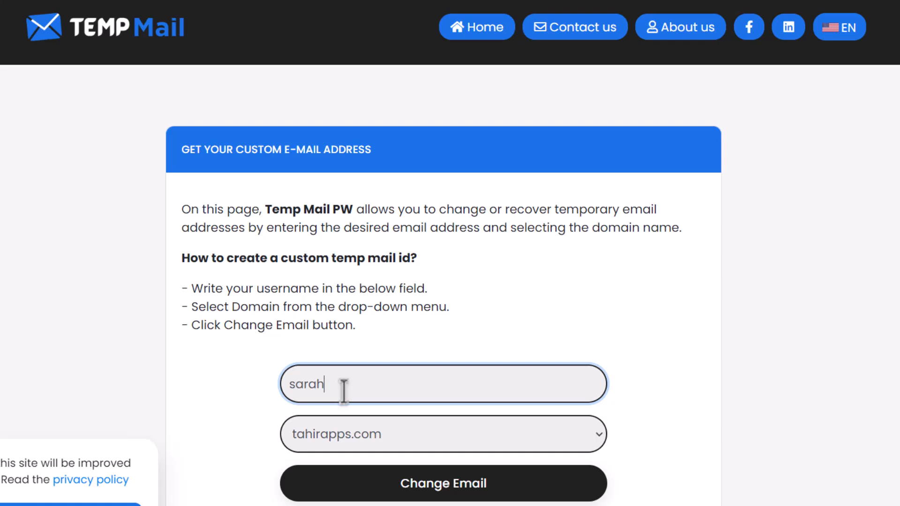
{"action": "mouse_move", "coordinate": [442, 483]}
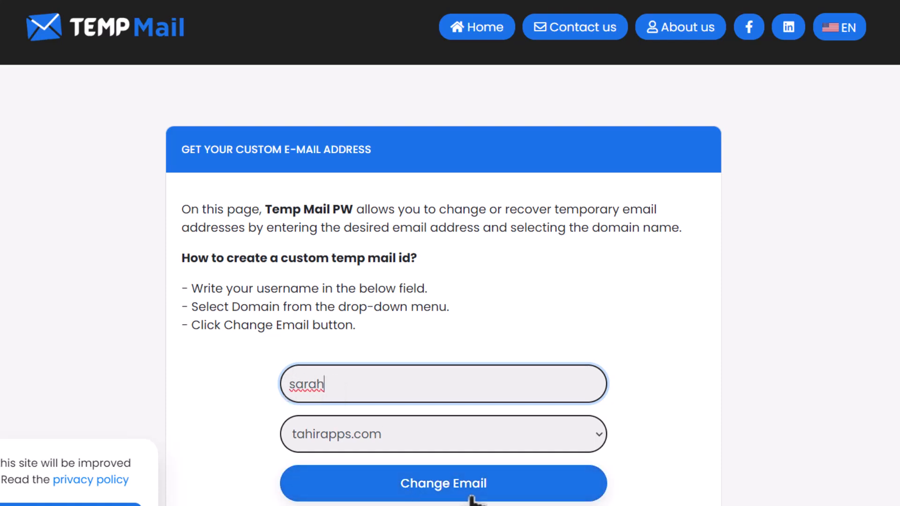
{"action": "left_click", "coordinate": [443, 484]}
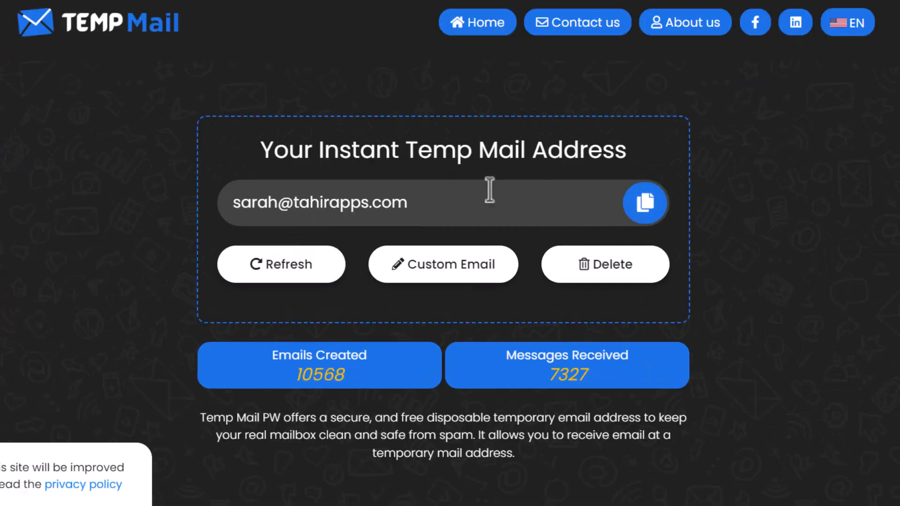
{"action": "mouse_move", "coordinate": [644, 203]}
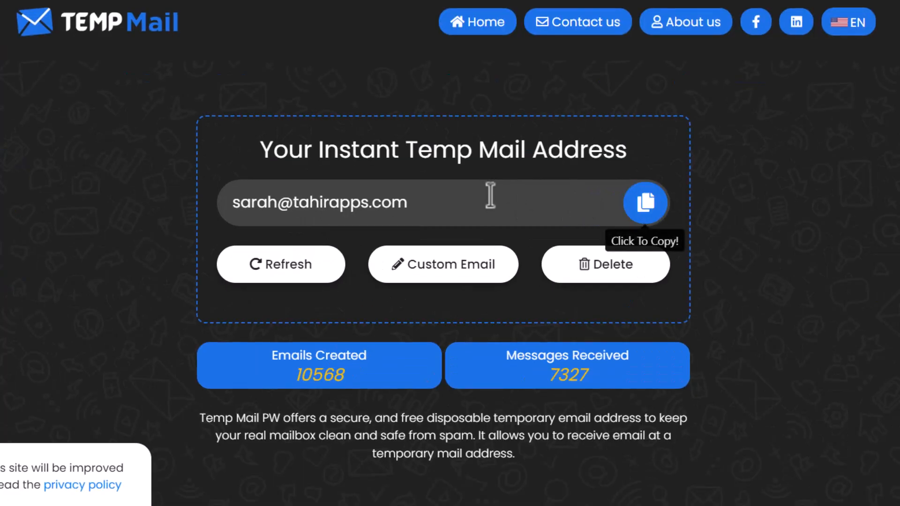